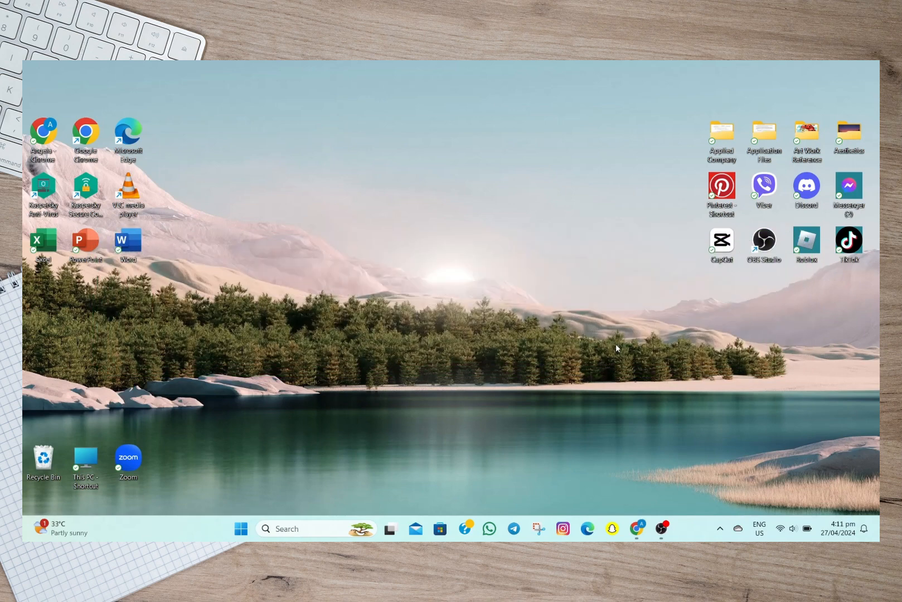
Launch Google Chrome from the taskbar to reach a new tab page
{"action": "left_click", "coordinate": [637, 528]}
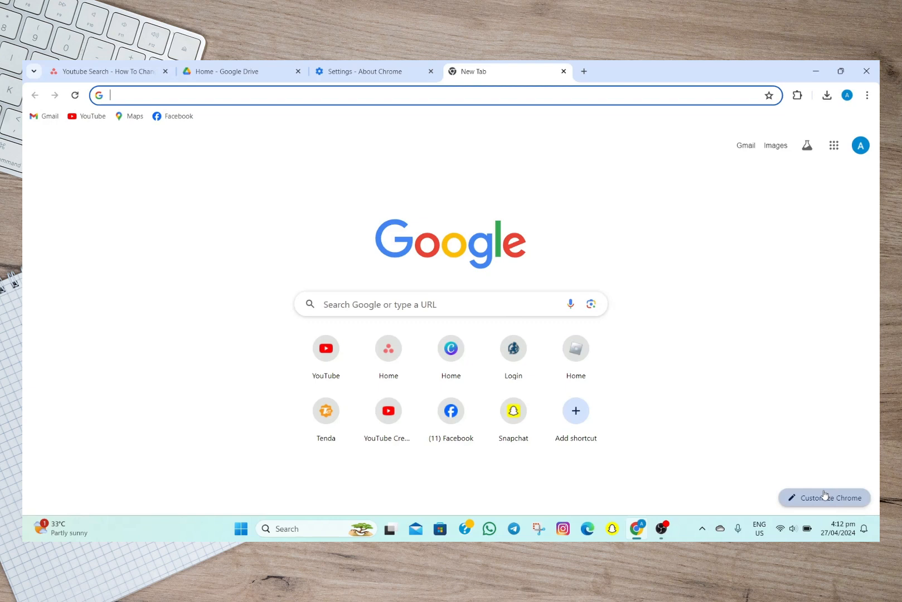
Open the Customize Chrome panel and scroll through its appearance options
{"action": "left_click", "coordinate": [825, 498]}
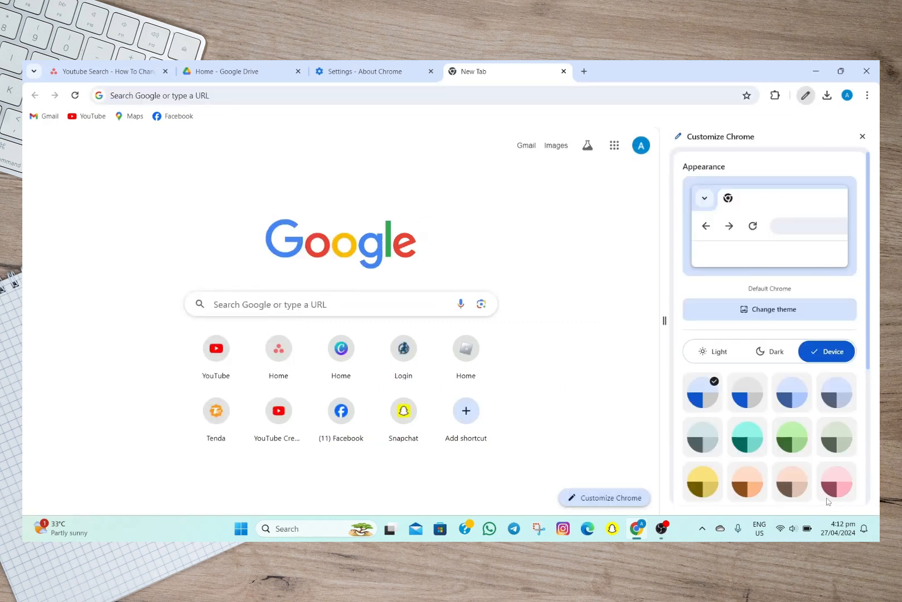
{"action": "scroll", "scroll_direction": "down", "scroll_amount": 3}
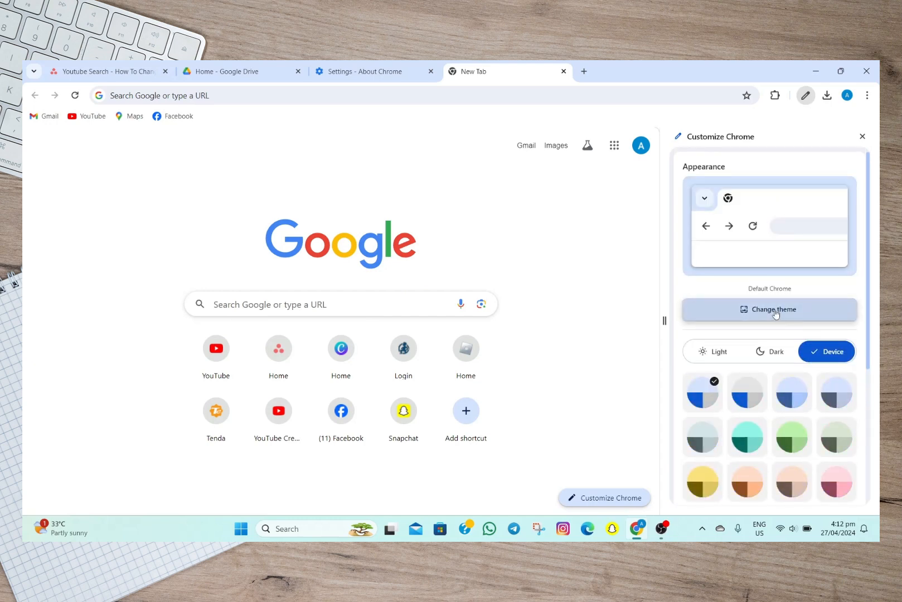
Apply the Latino Artists Collection's Fields of Wonder artwork as the theme
{"action": "left_click", "coordinate": [769, 309]}
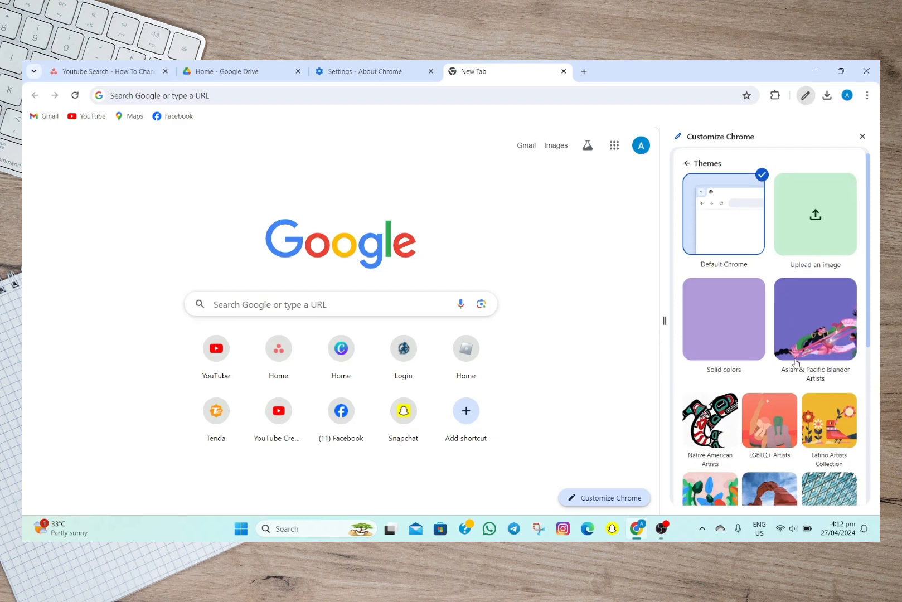
{"action": "scroll", "scroll_direction": "down", "scroll_amount": 3}
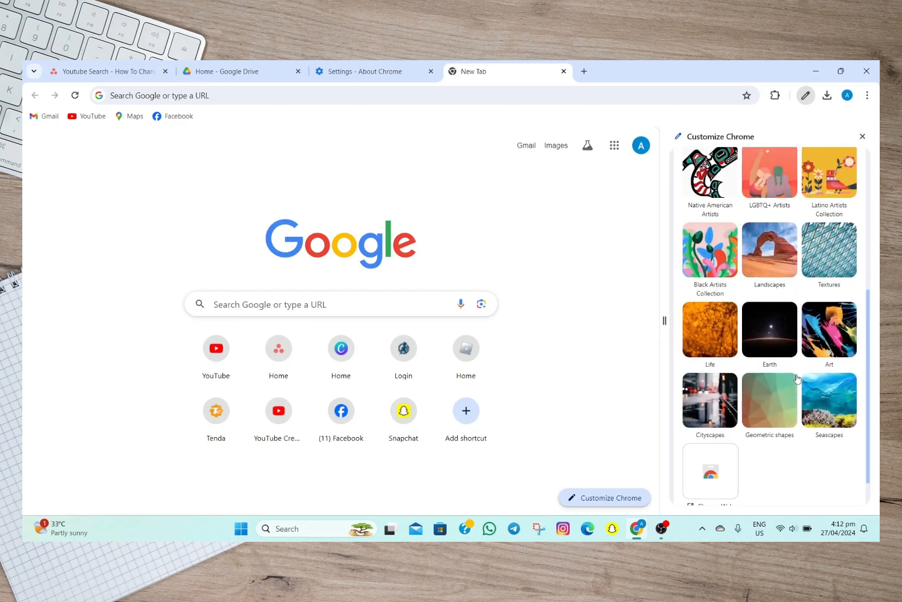
{"action": "left_click", "coordinate": [829, 172]}
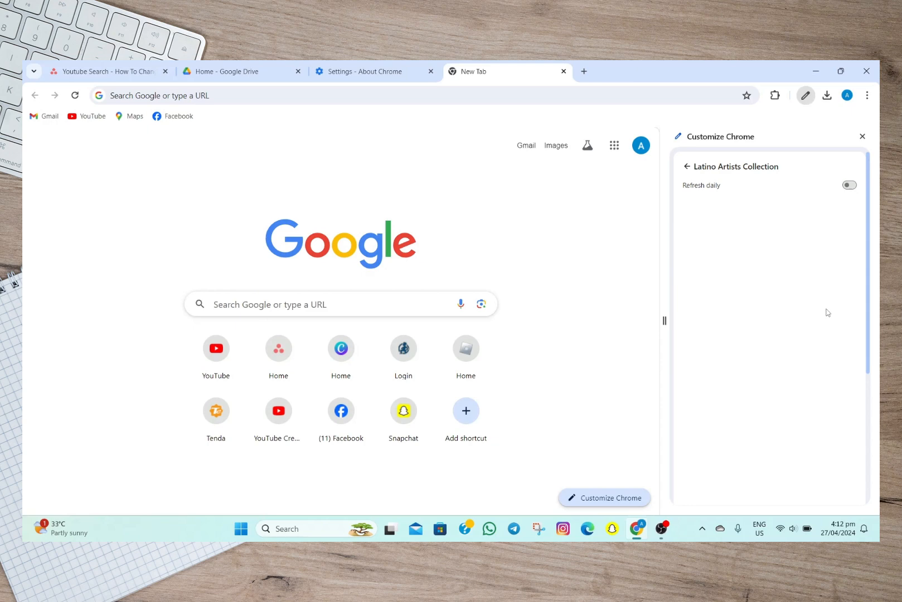
{"action": "scroll", "scroll_direction": "down", "scroll_amount": 3}
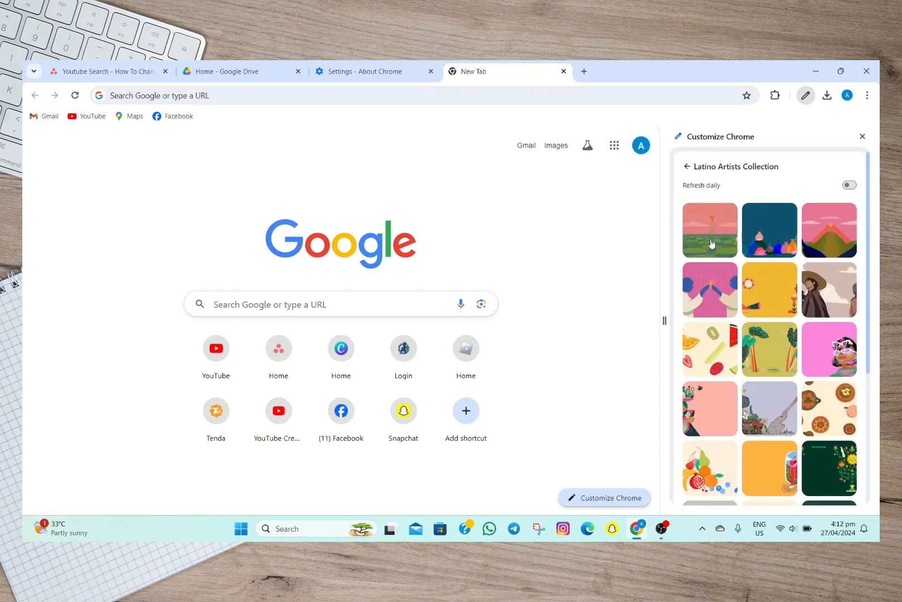
{"action": "left_click", "coordinate": [708, 229]}
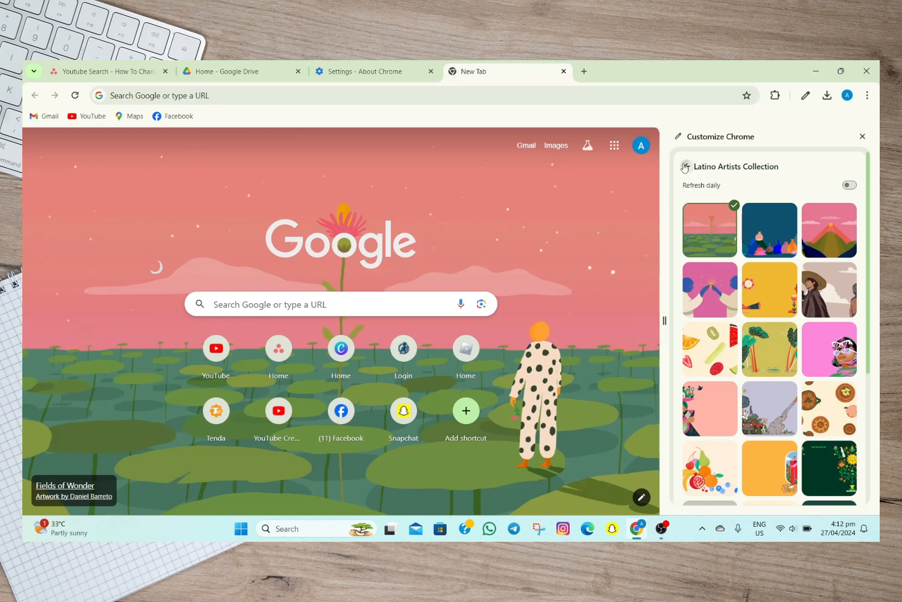
Upload the aesthetic-computer mountain sunset image as background and close the panel
{"action": "left_click", "coordinate": [685, 167]}
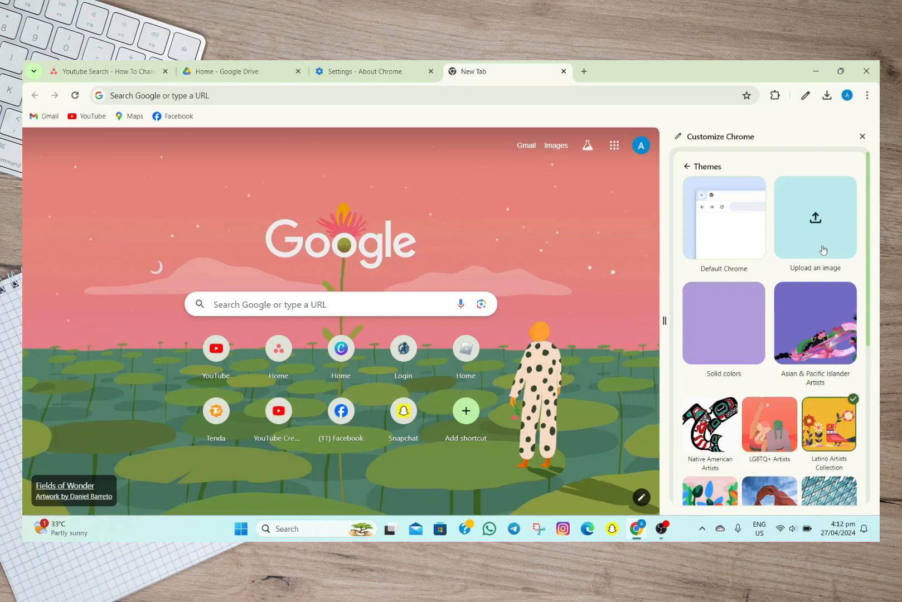
{"action": "mouse_move", "coordinate": [811, 216]}
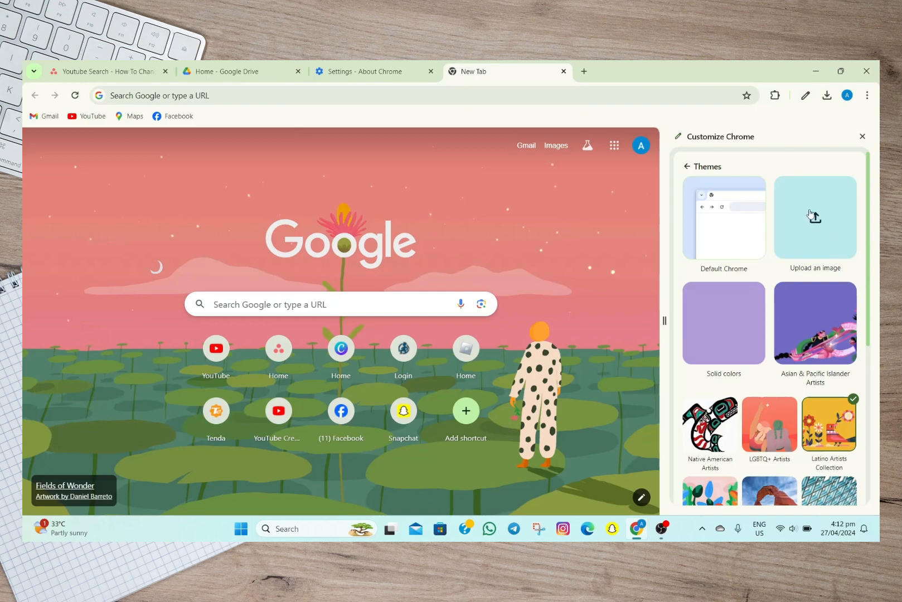
{"action": "mouse_move", "coordinate": [814, 217]}
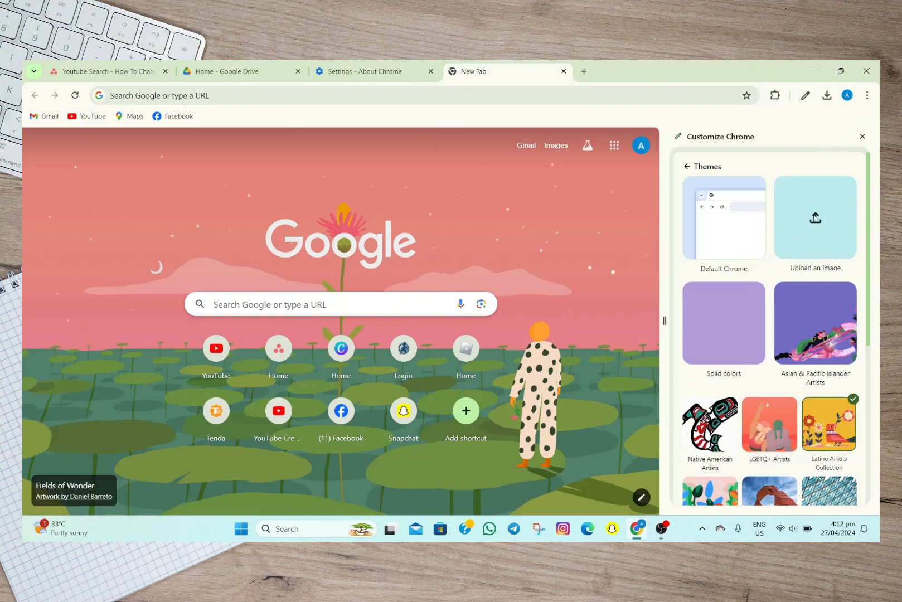
{"action": "left_click", "coordinate": [814, 218]}
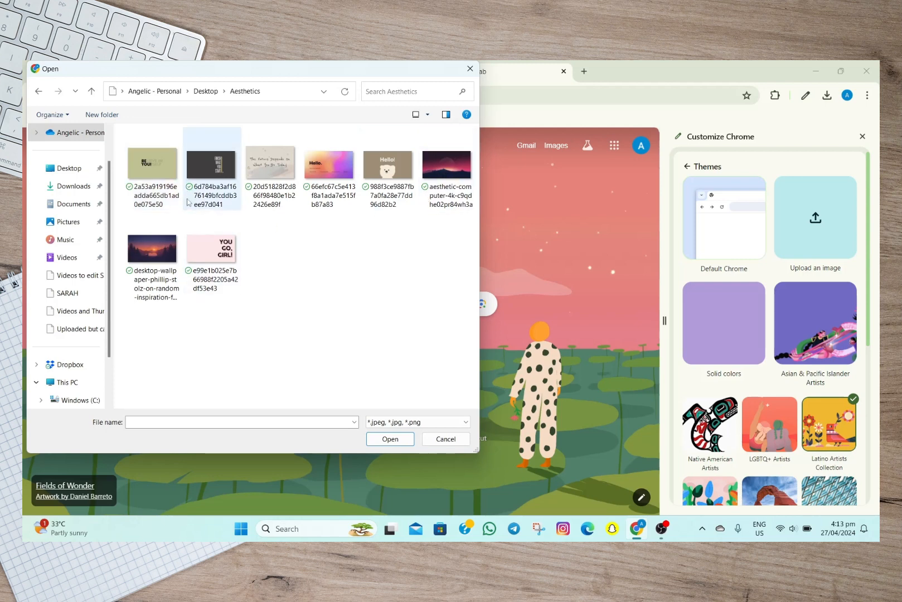
{"action": "left_click", "coordinate": [446, 164]}
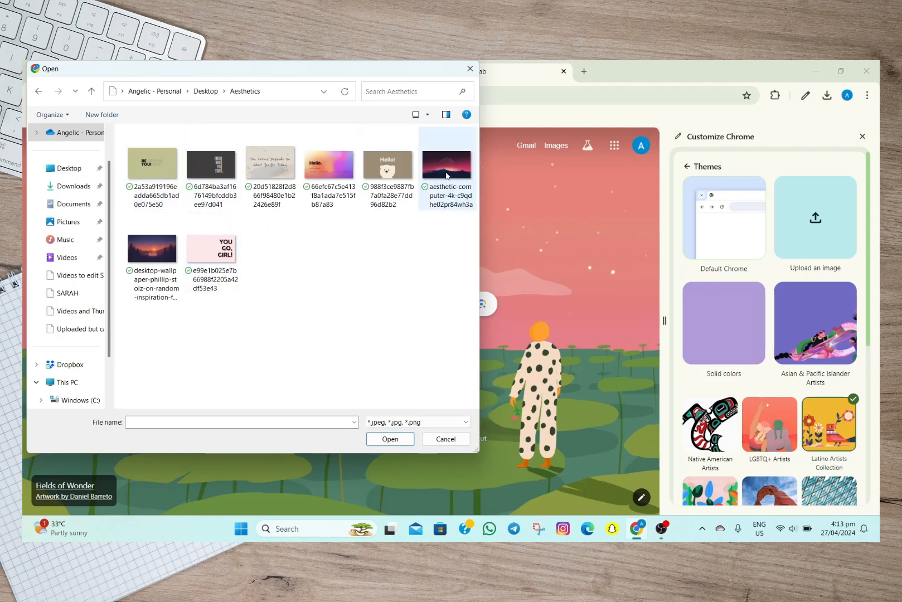
{"action": "left_click", "coordinate": [447, 167]}
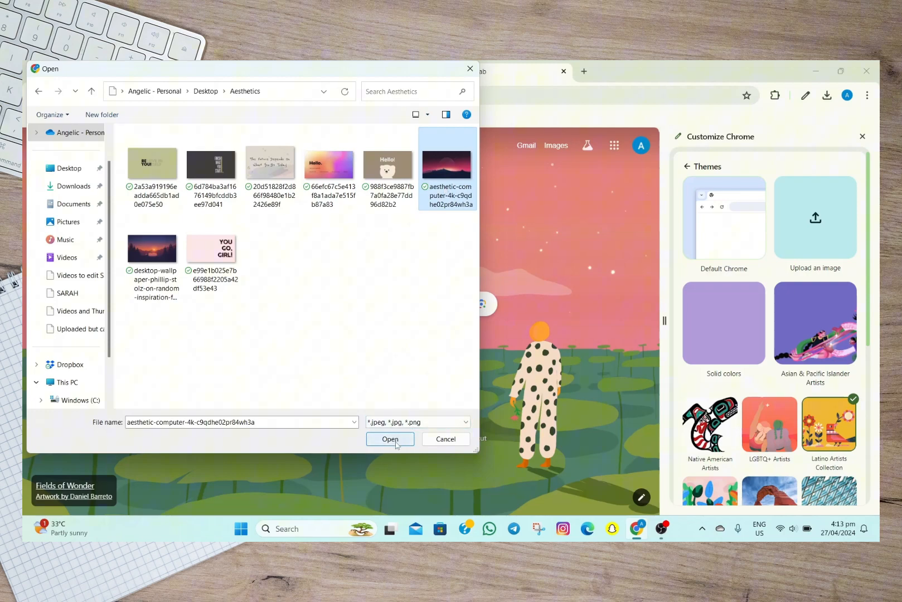
{"action": "left_click", "coordinate": [390, 439]}
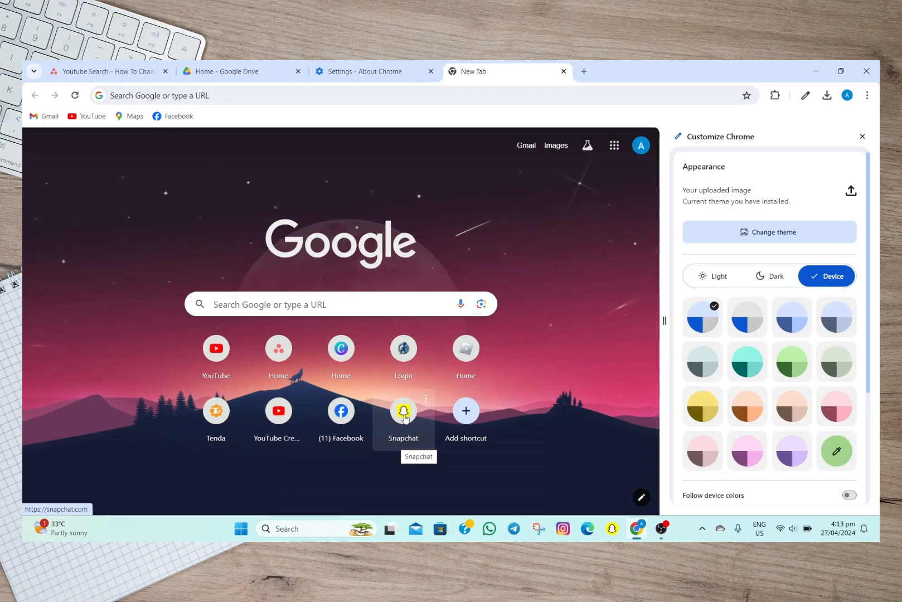
{"action": "left_click", "coordinate": [862, 136]}
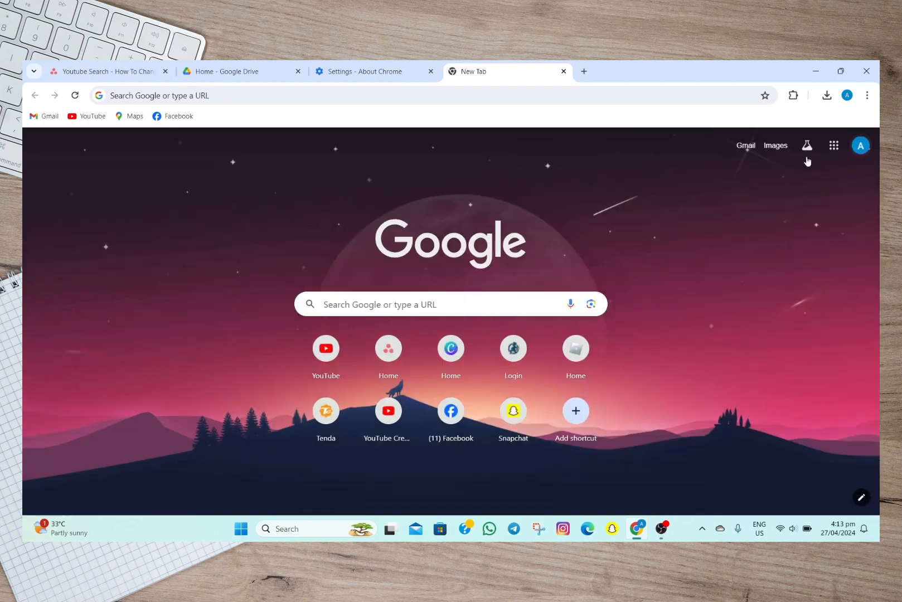